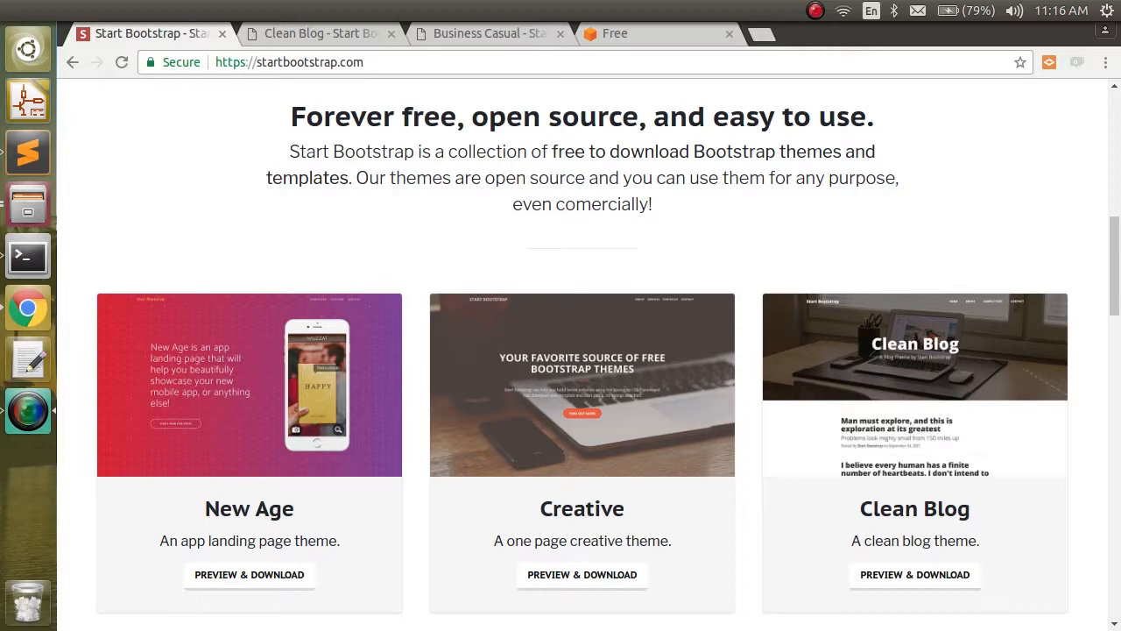
mouse_move(708, 347)
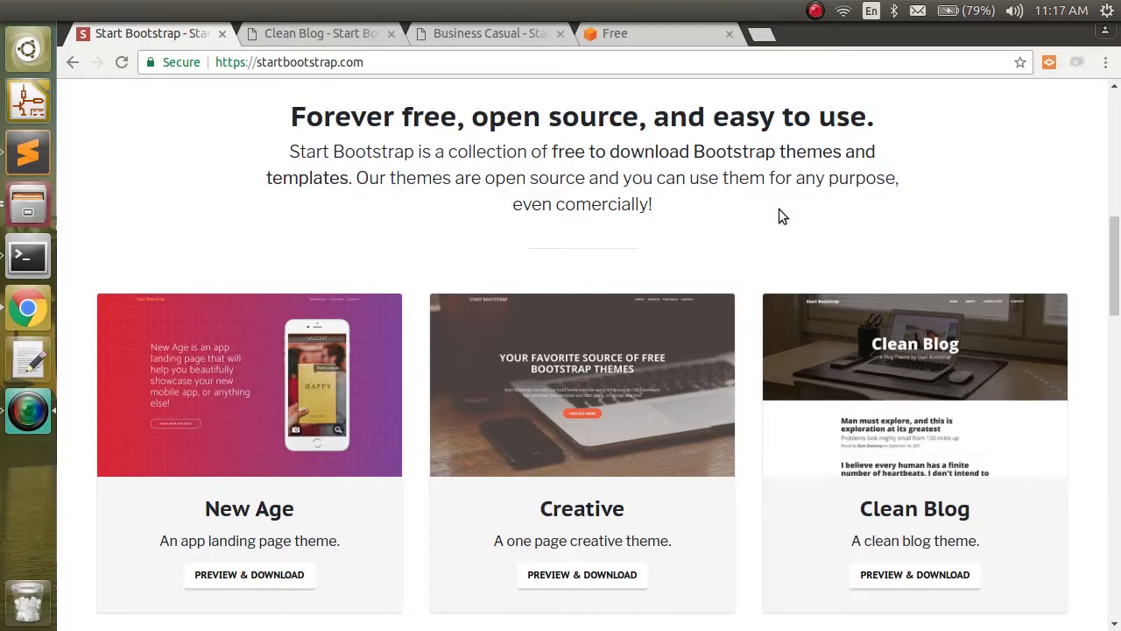
- Switch to the Clean Blog demo and scroll down through its sample blog posts
scroll("down", 3)
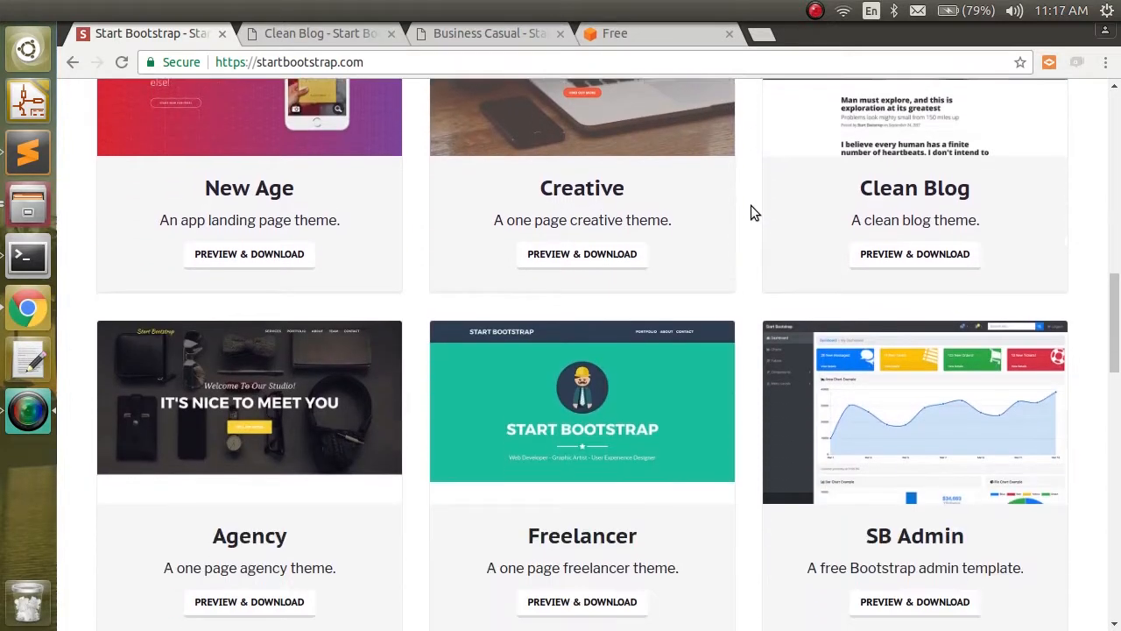
scroll("down", 3)
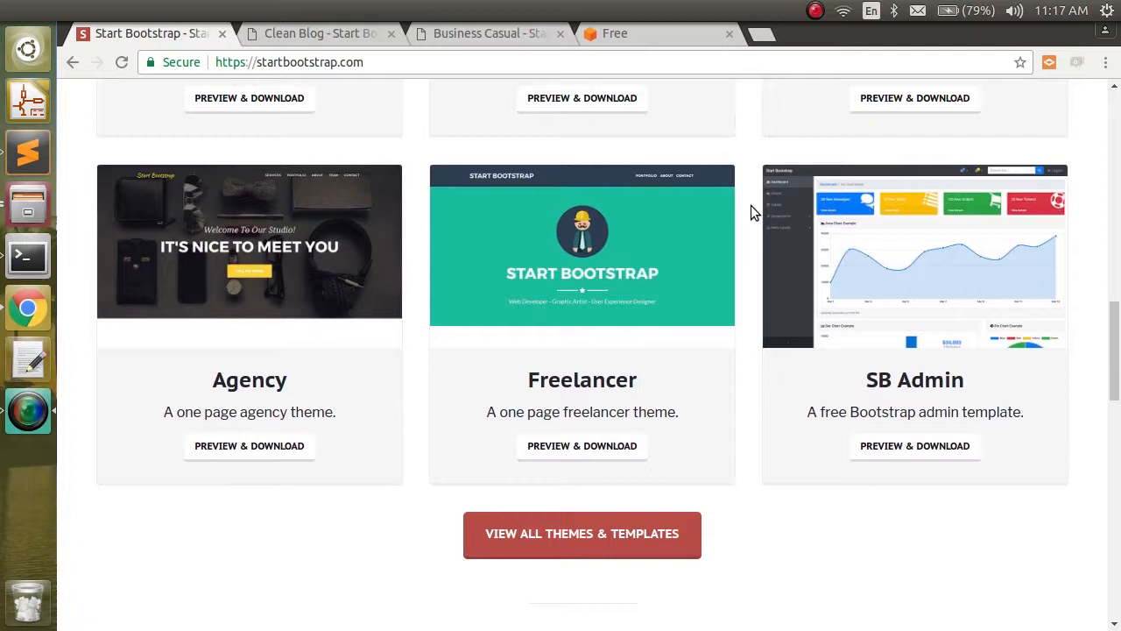
scroll("up", 3)
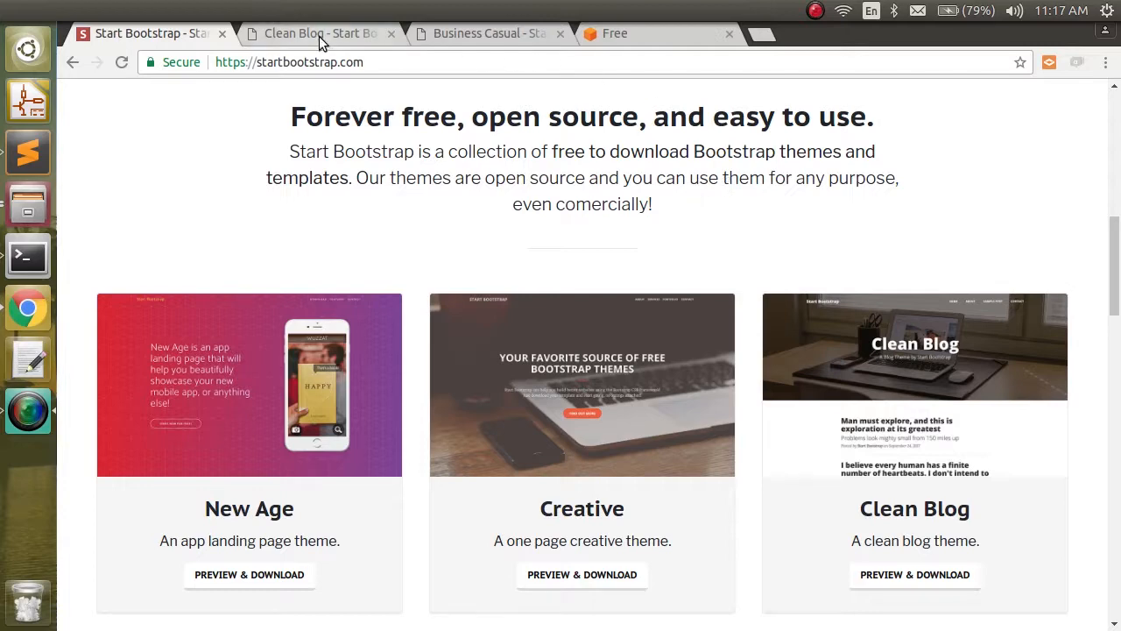
left_click(318, 33)
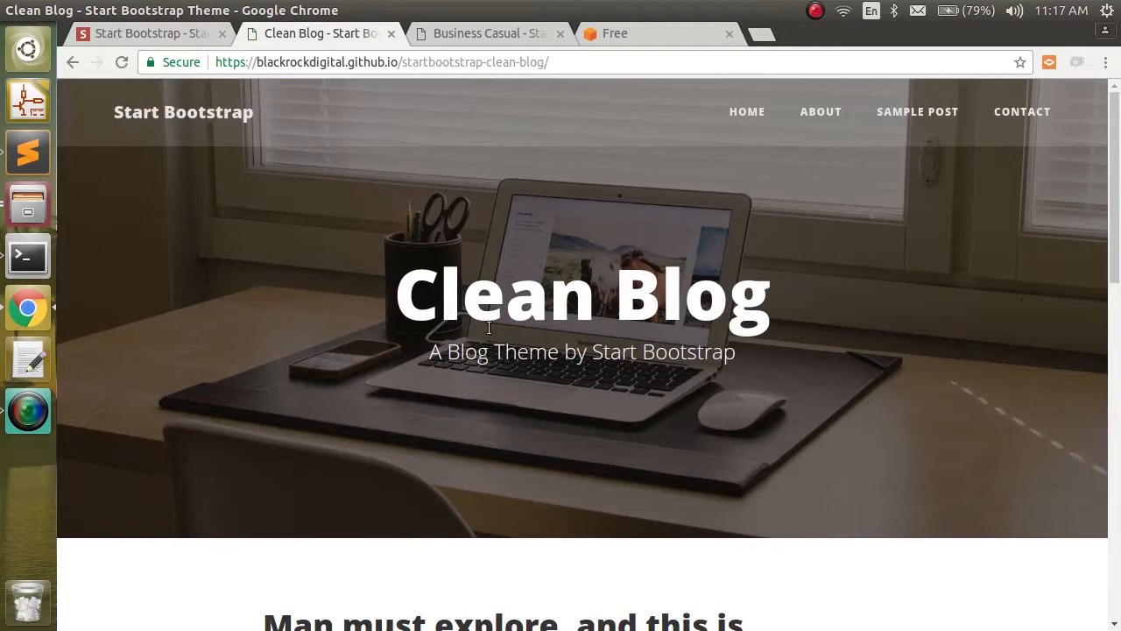
scroll("down", 3)
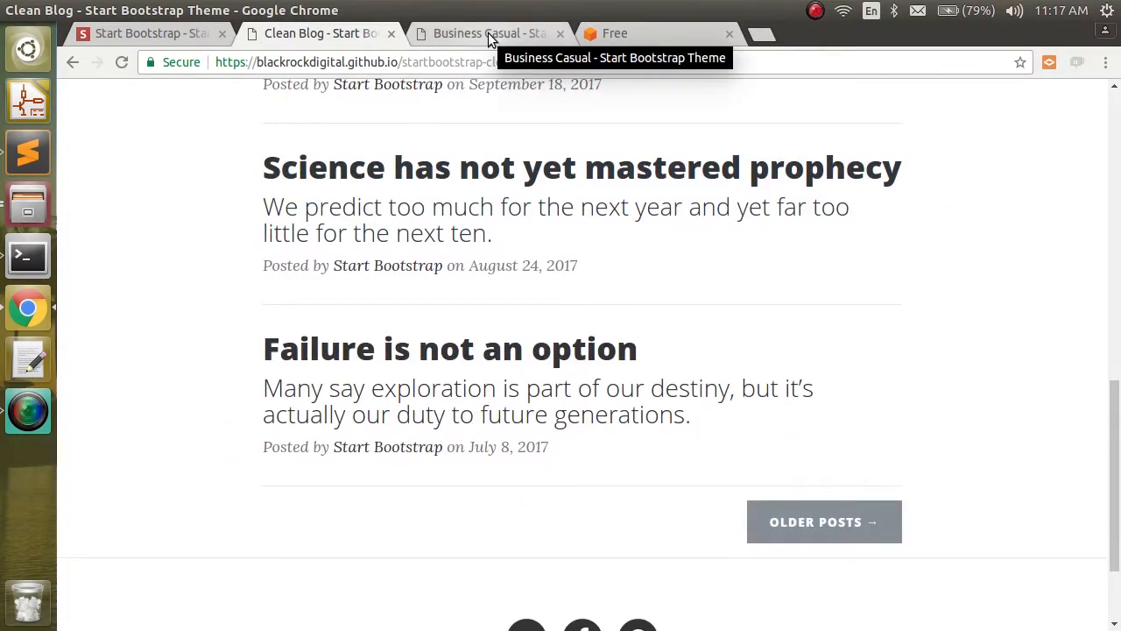
- Switch to the Business Casual demo and scroll down to its content boxes and footer
left_click(487, 33)
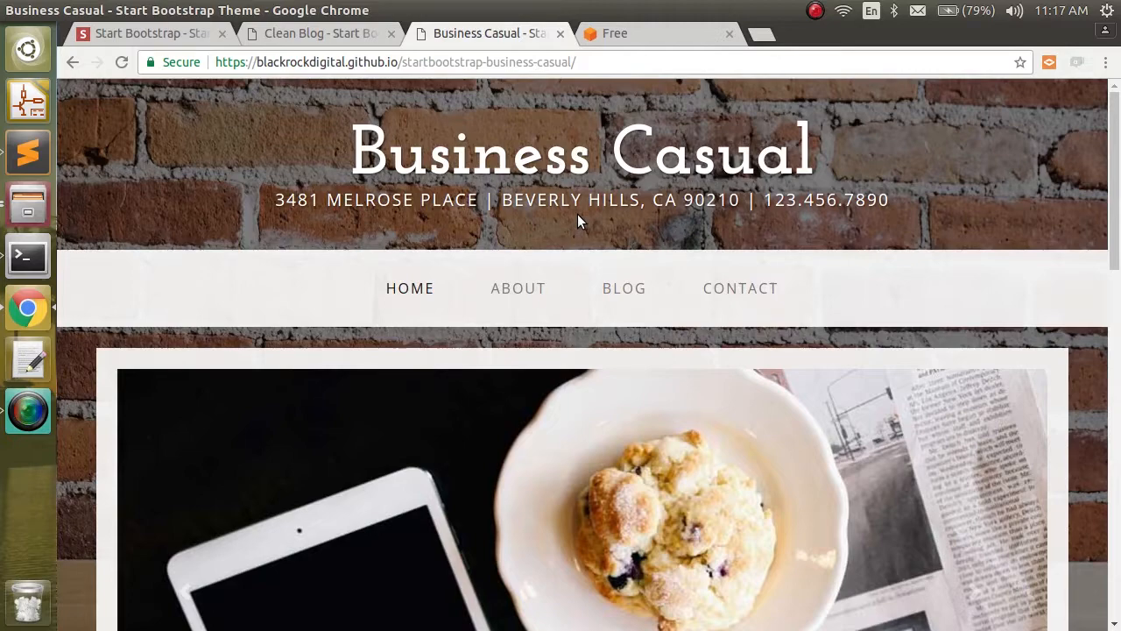
scroll("down", 3)
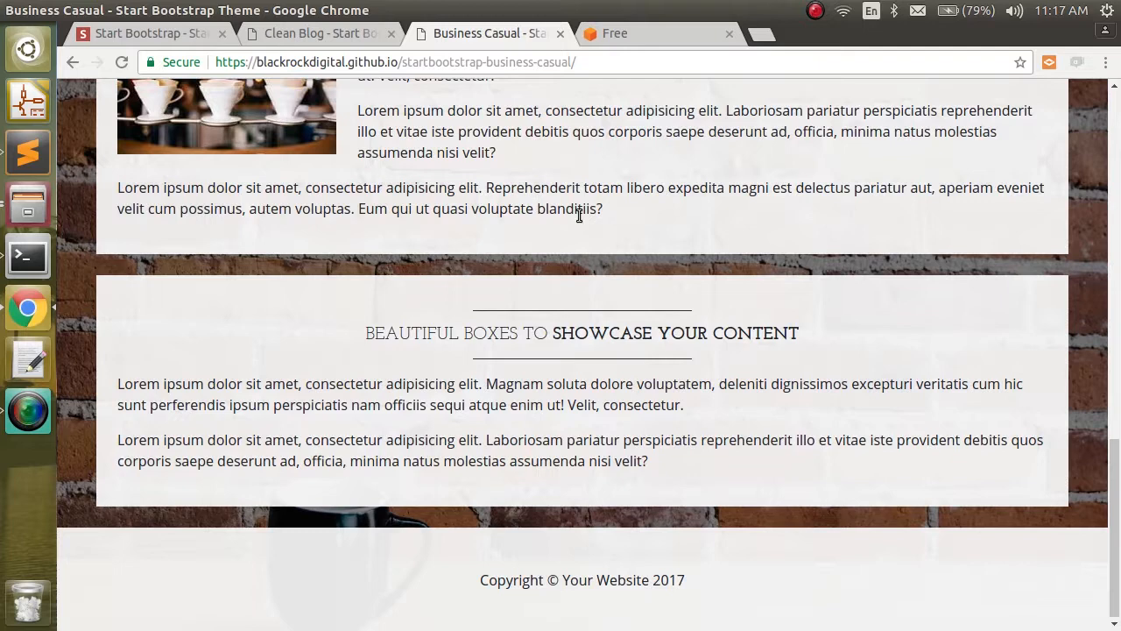
mouse_move(638, 91)
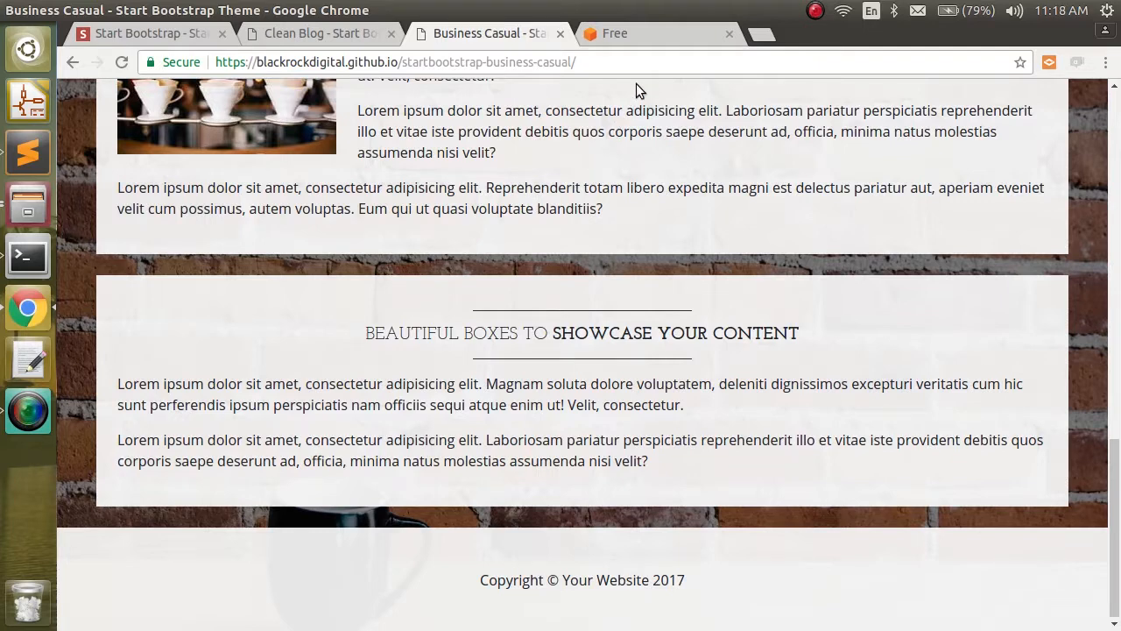
mouse_move(614, 34)
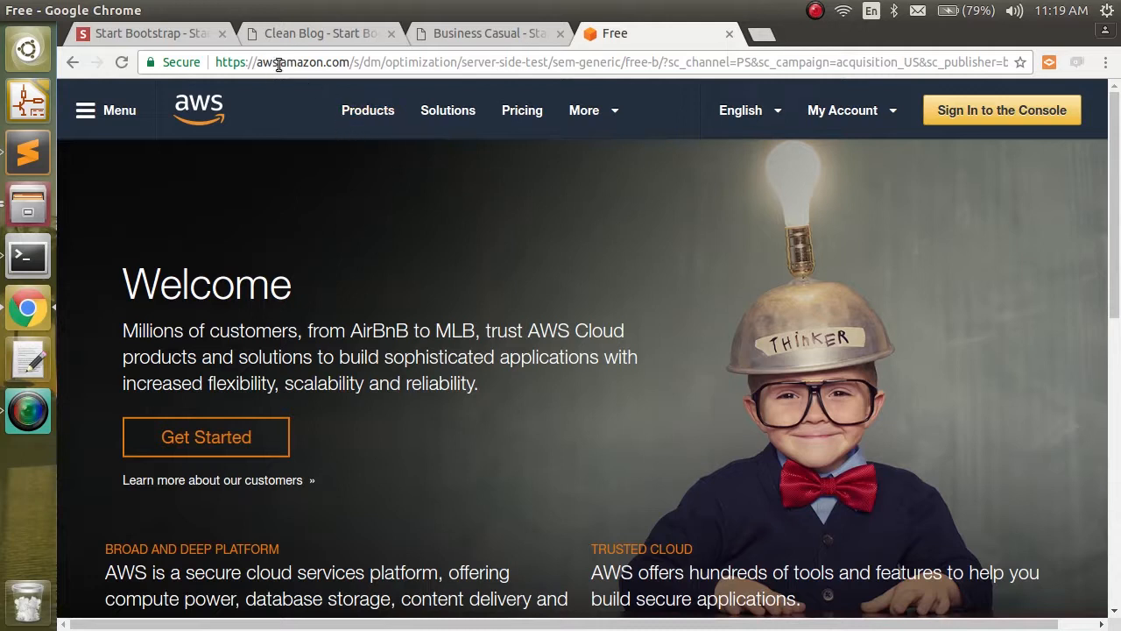
scroll("down", 3)
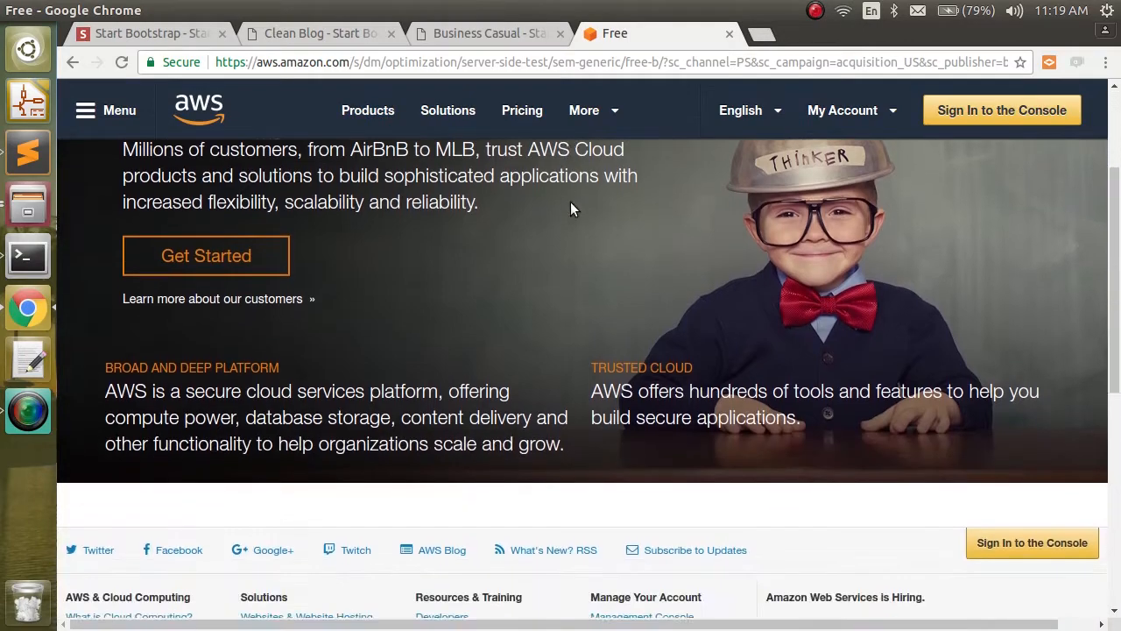
scroll("up", 3)
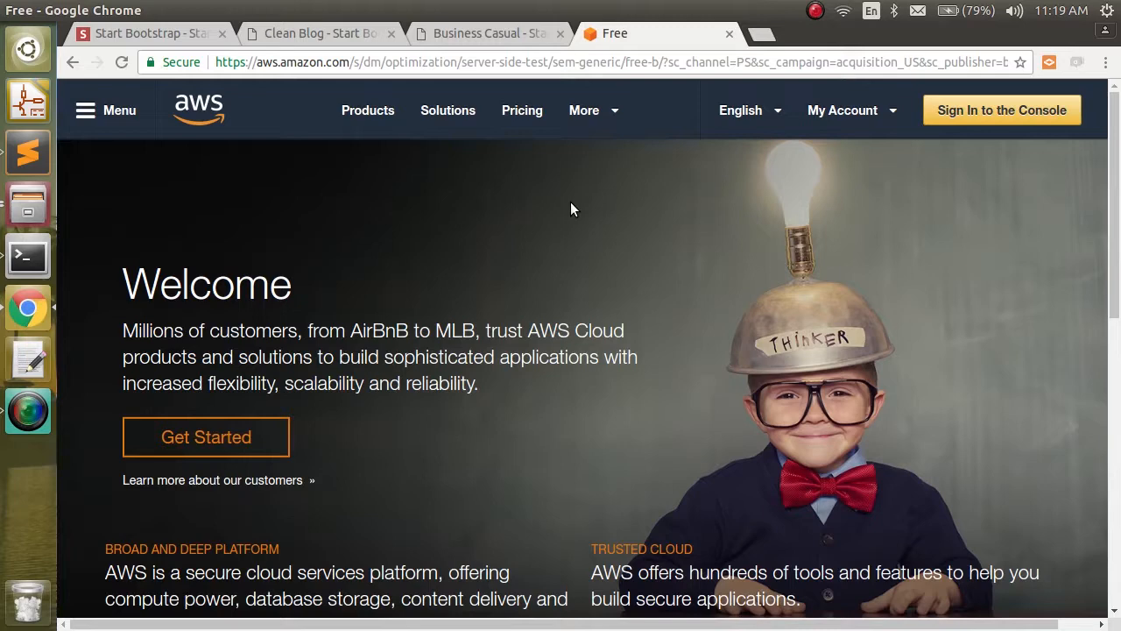
mouse_move(564, 196)
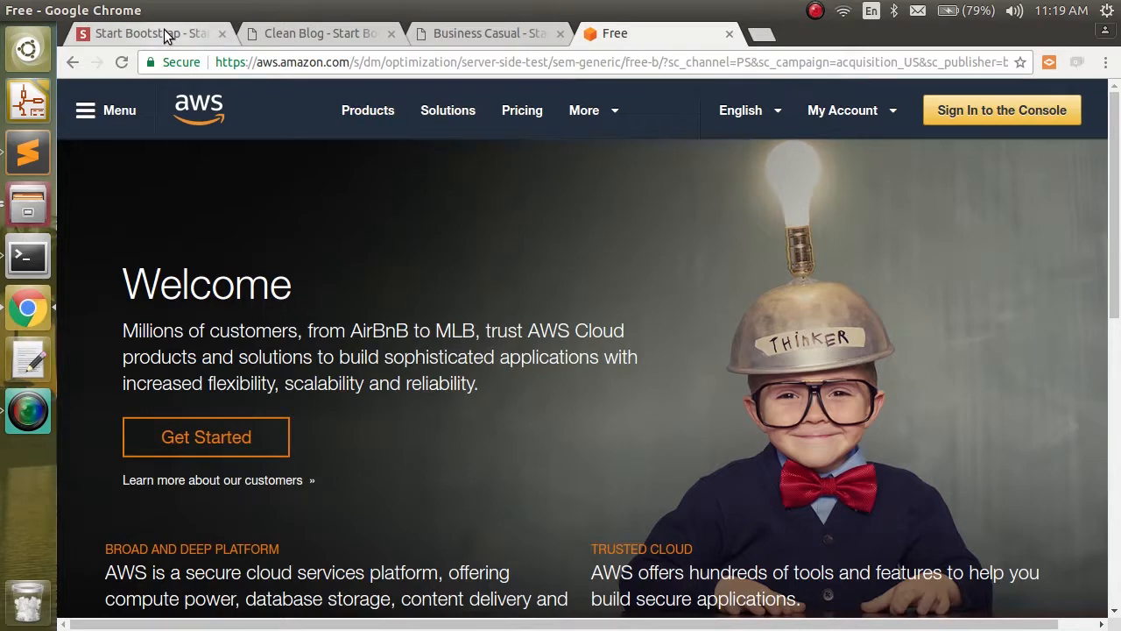
- Return to the Start Bootstrap homepage, scroll through the free theme cards, then back to the top banner
left_click(140, 34)
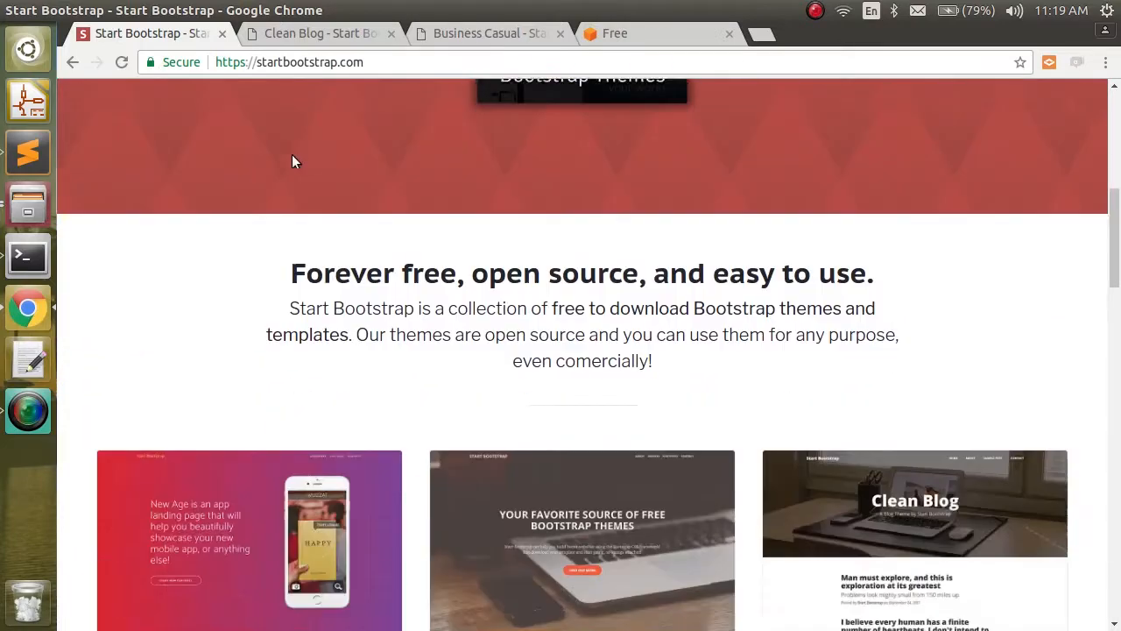
scroll("down", 3)
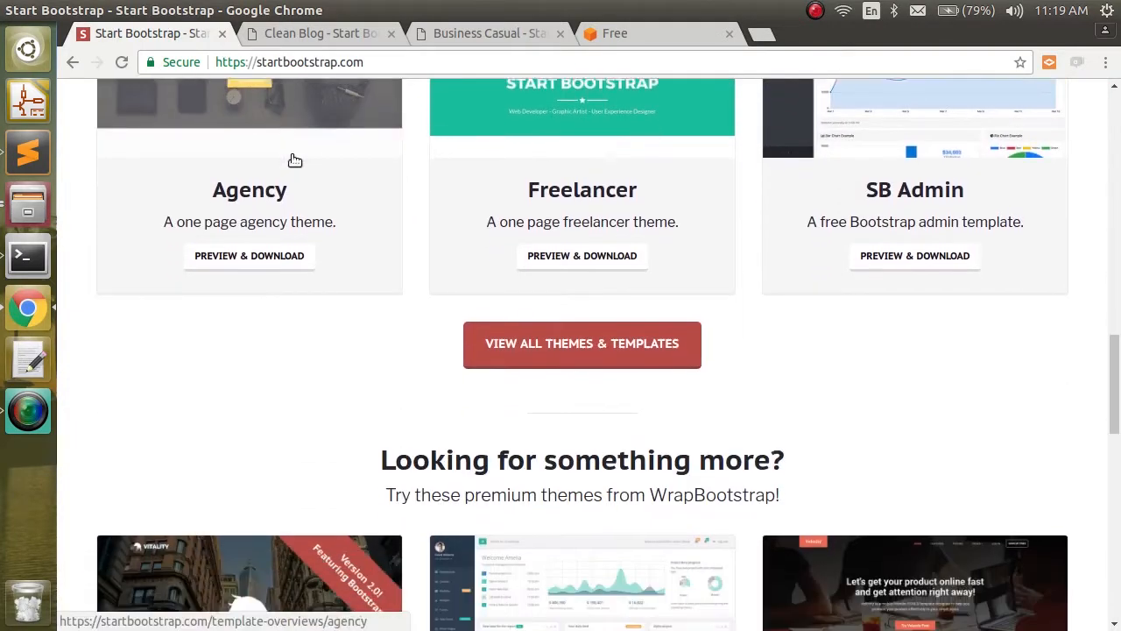
scroll("down", 3)
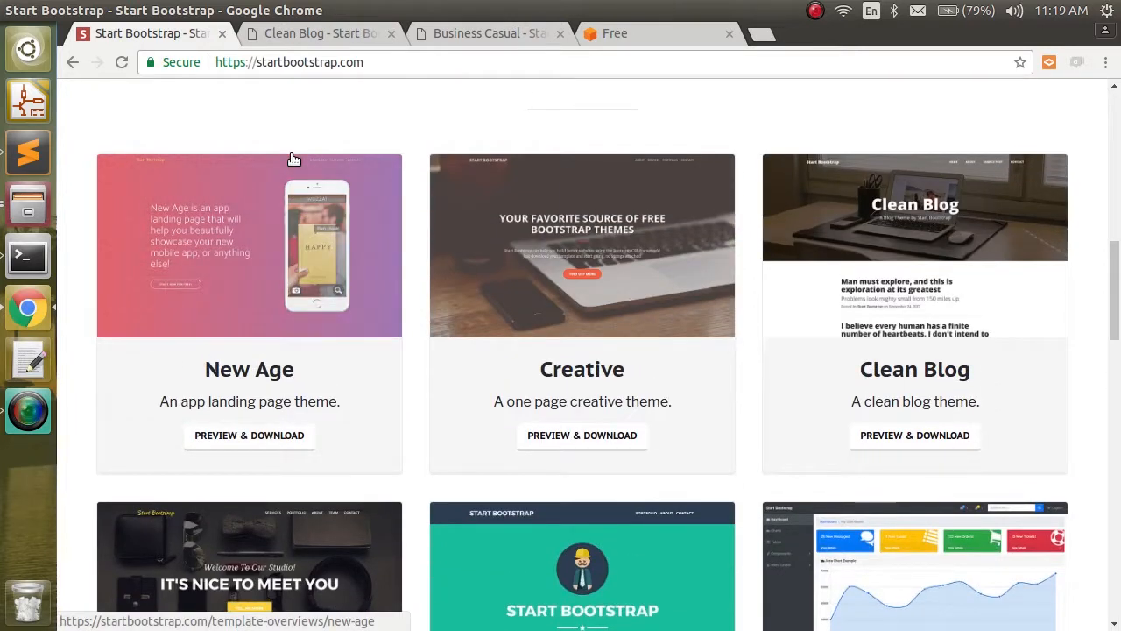
mouse_move(394, 179)
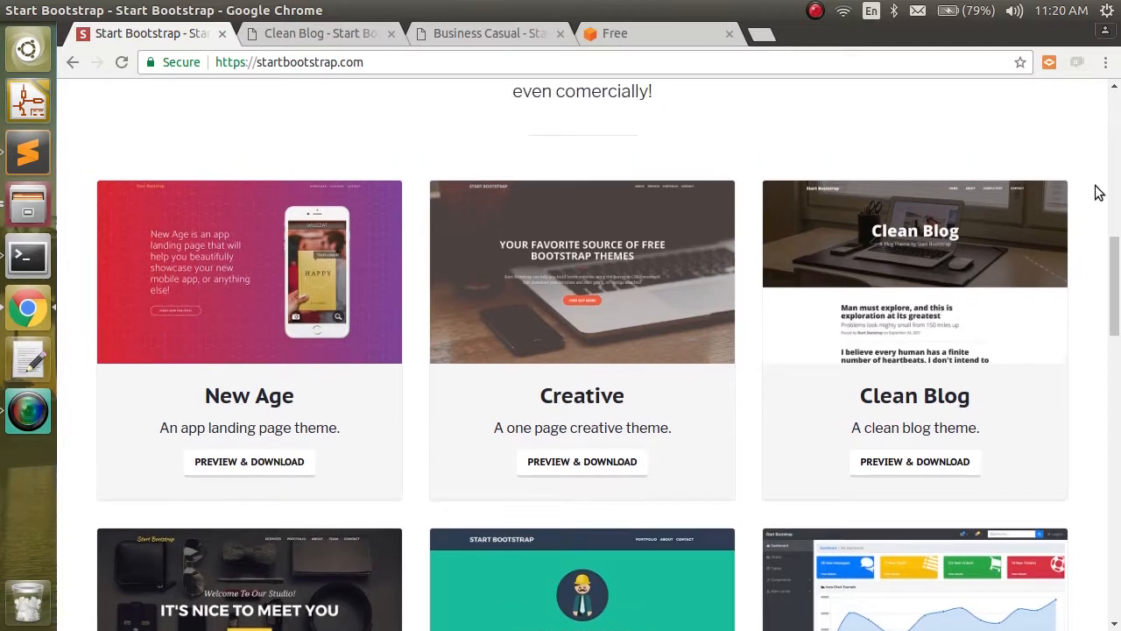
scroll("up", 3)
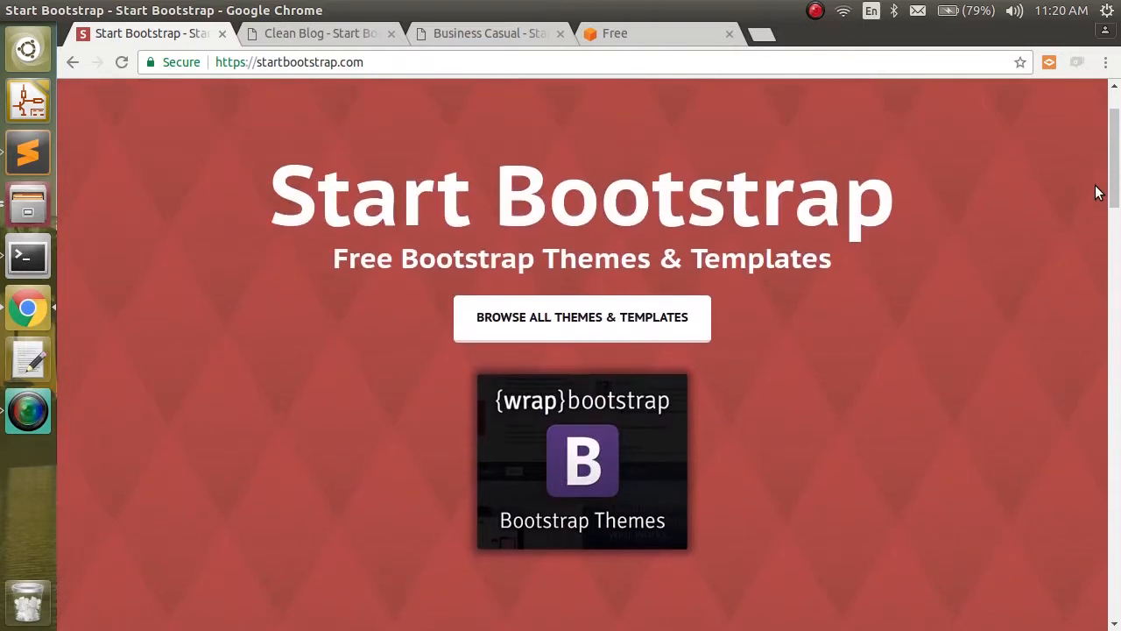